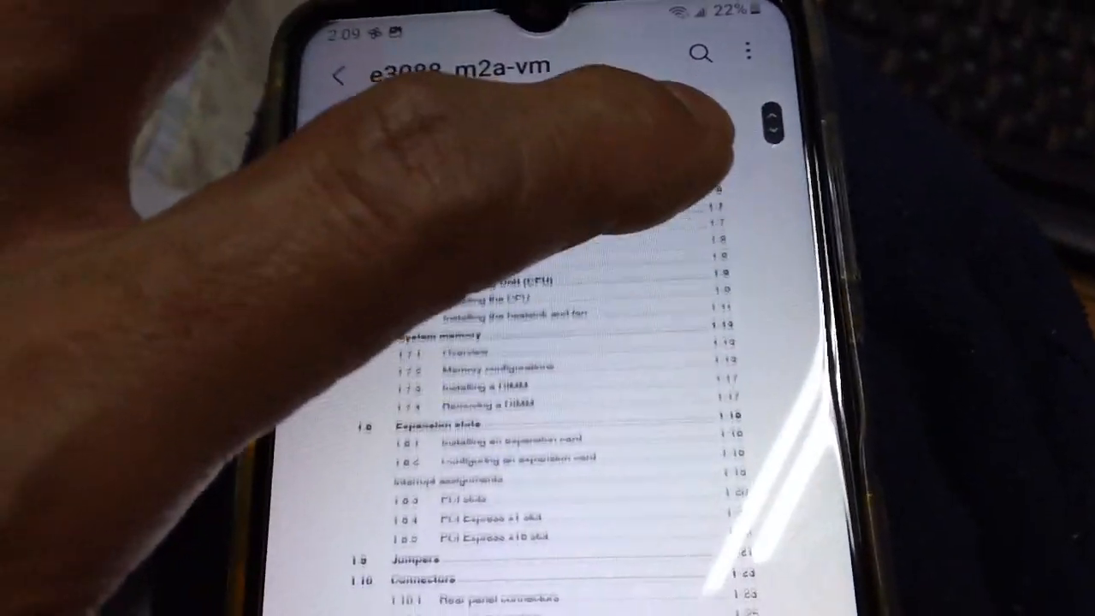
scroll(down, 3)
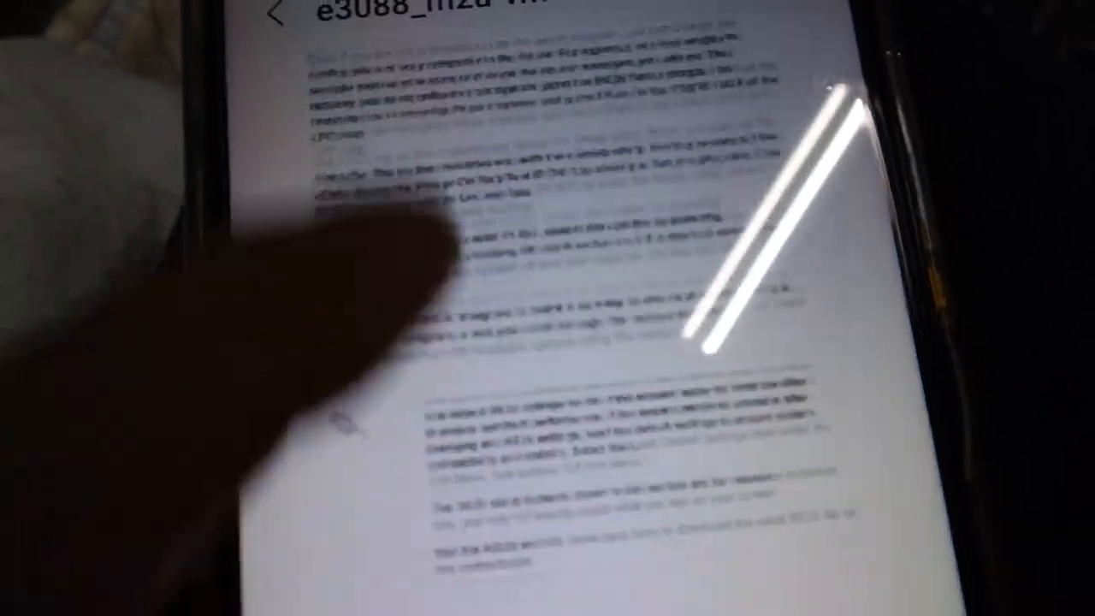
scroll(down, 3)
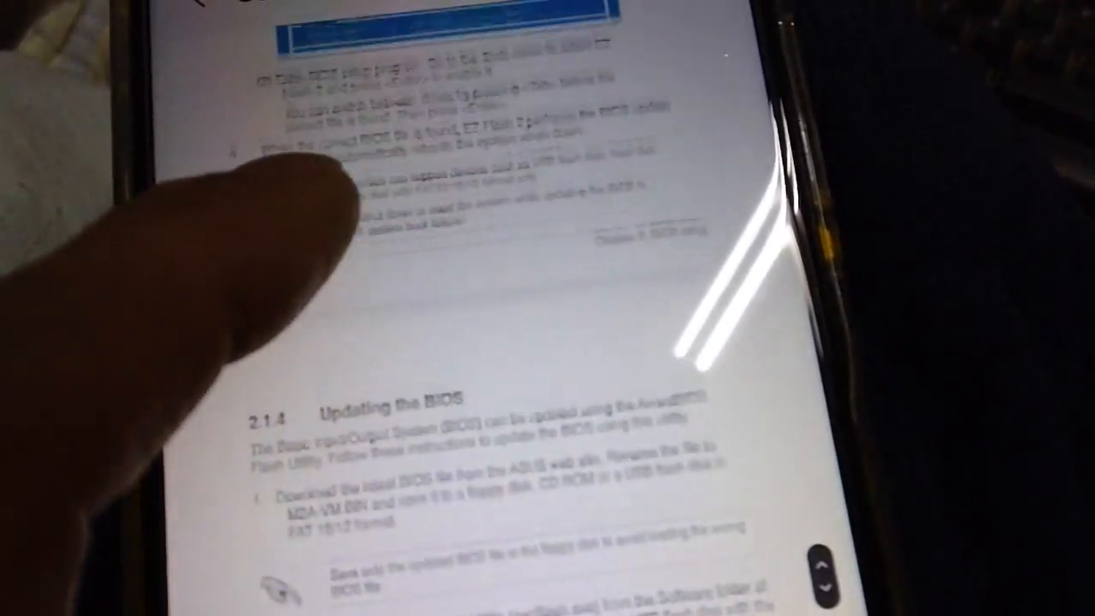